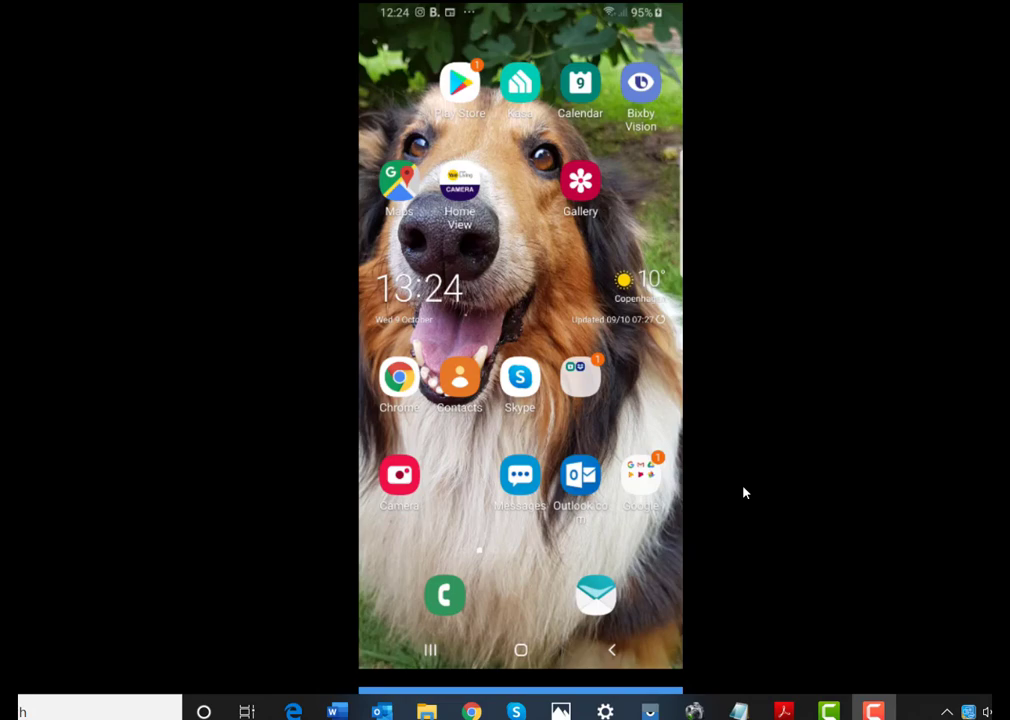
mouse_move(528, 189)
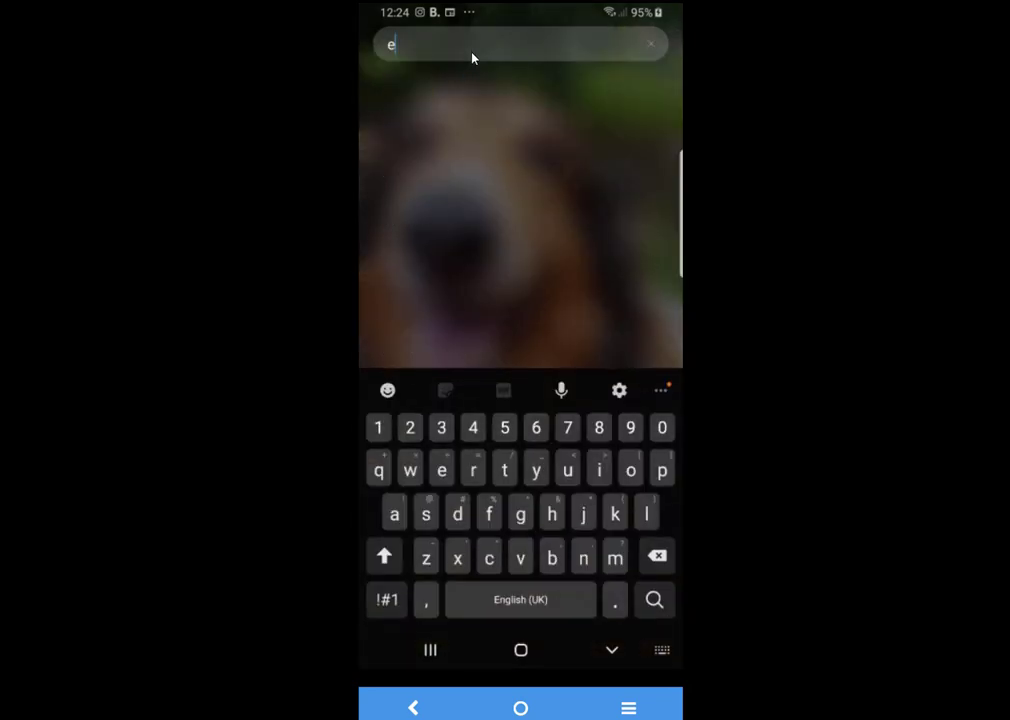
- Type 'mail' in the home-screen app search to list the Email and Gmail apps
type("mail")
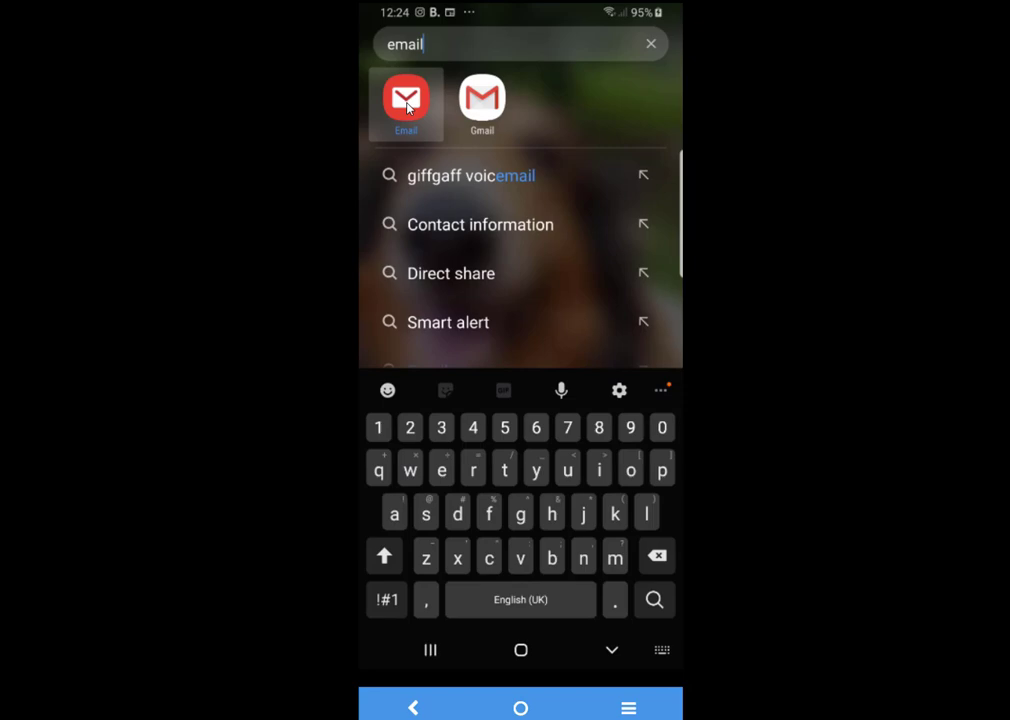
left_click(406, 104)
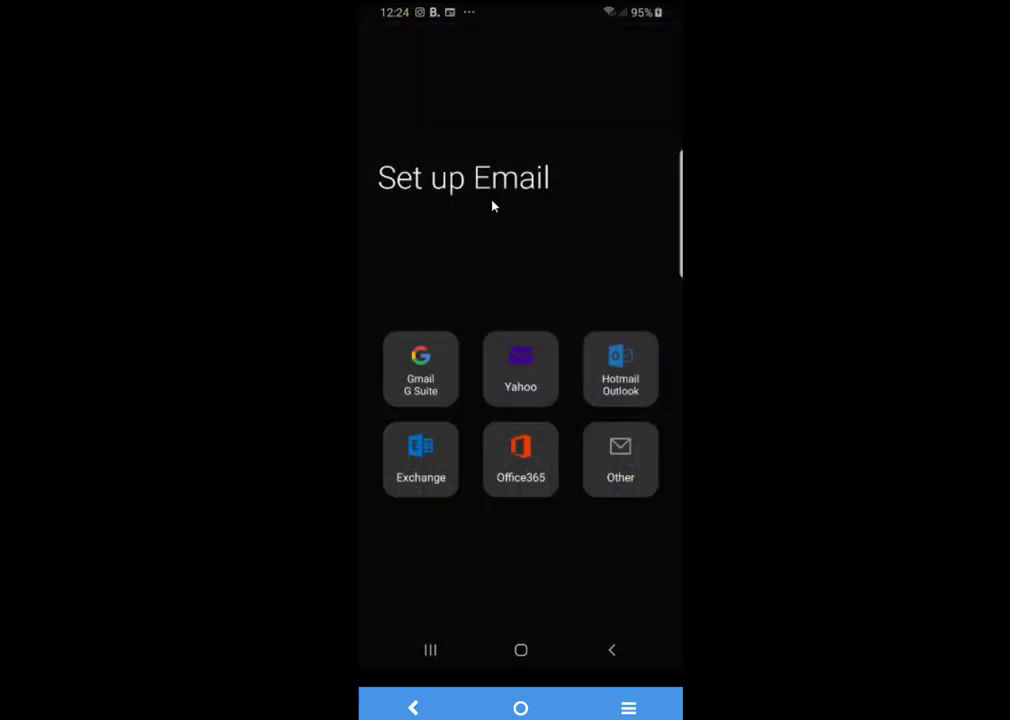
left_click(620, 459)
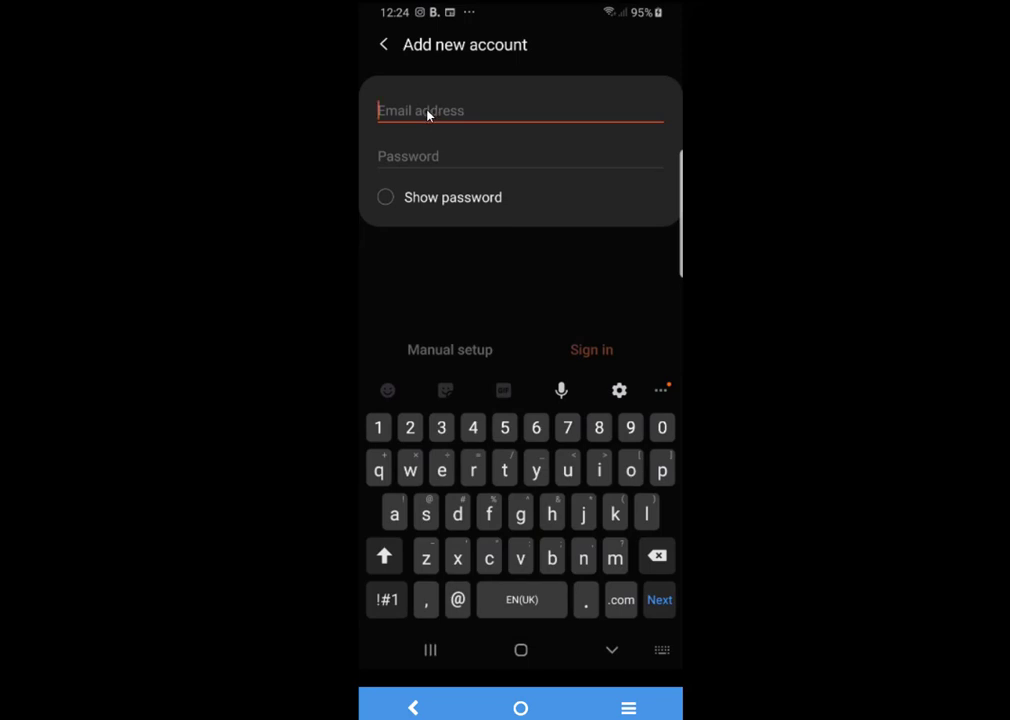
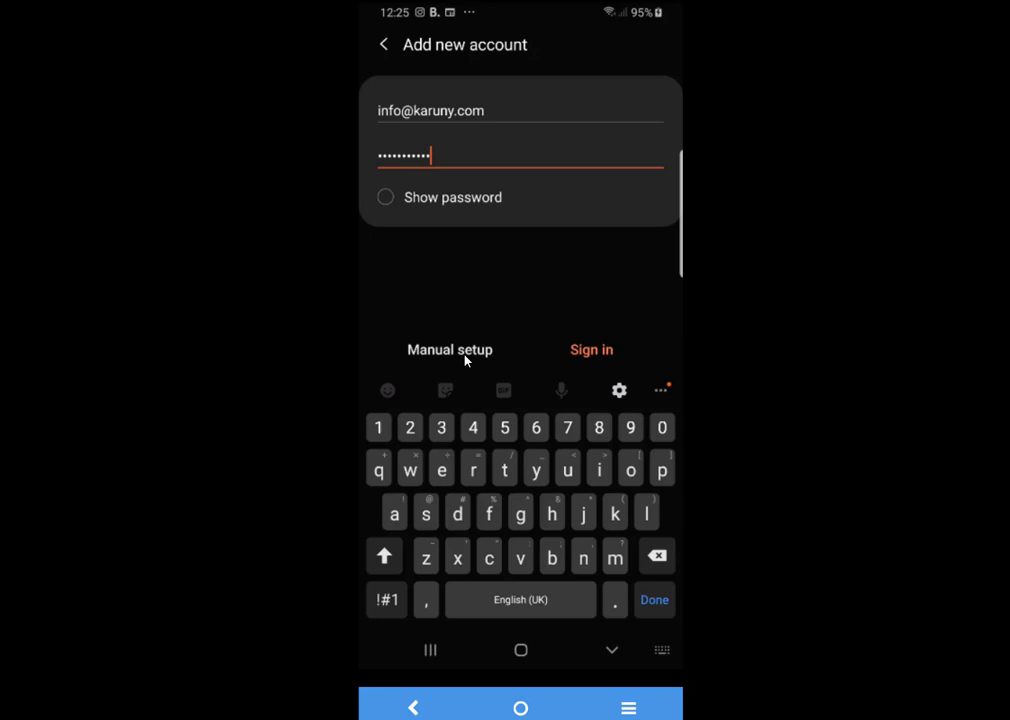
left_click(450, 349)
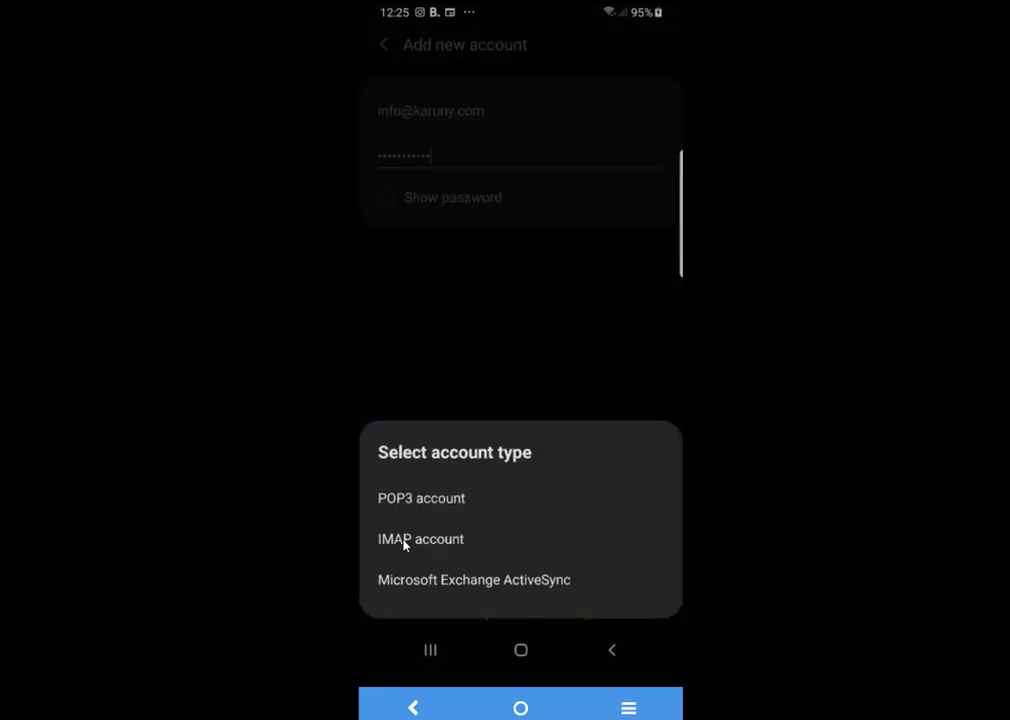
- Choose IMAP account and extend the username to the full karuny email address
left_click(420, 538)
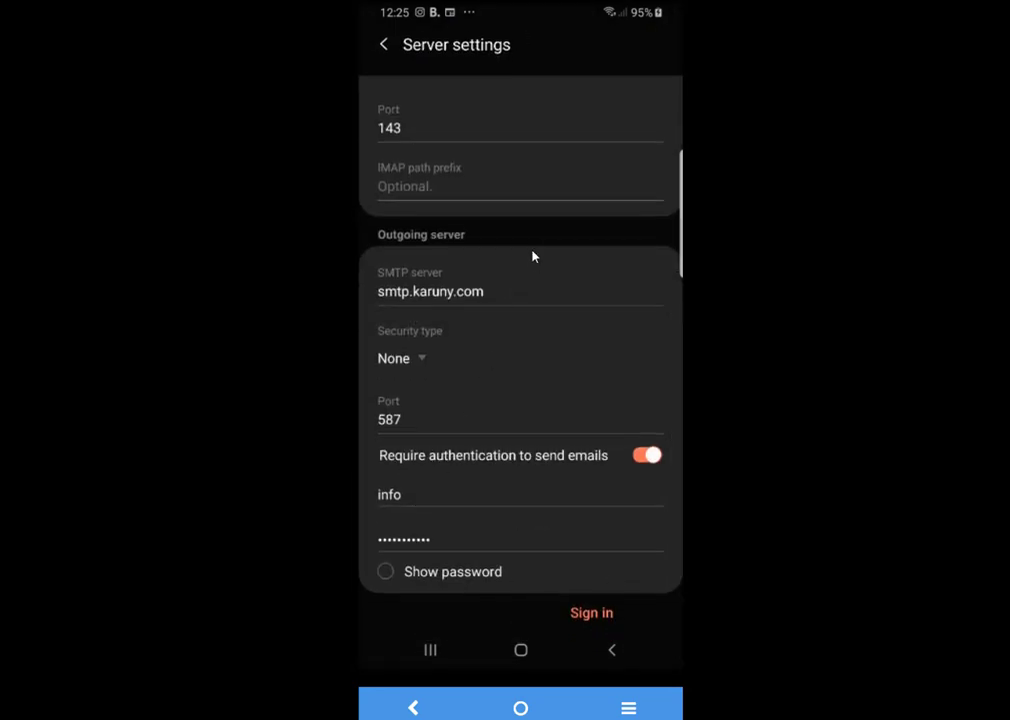
mouse_move(547, 193)
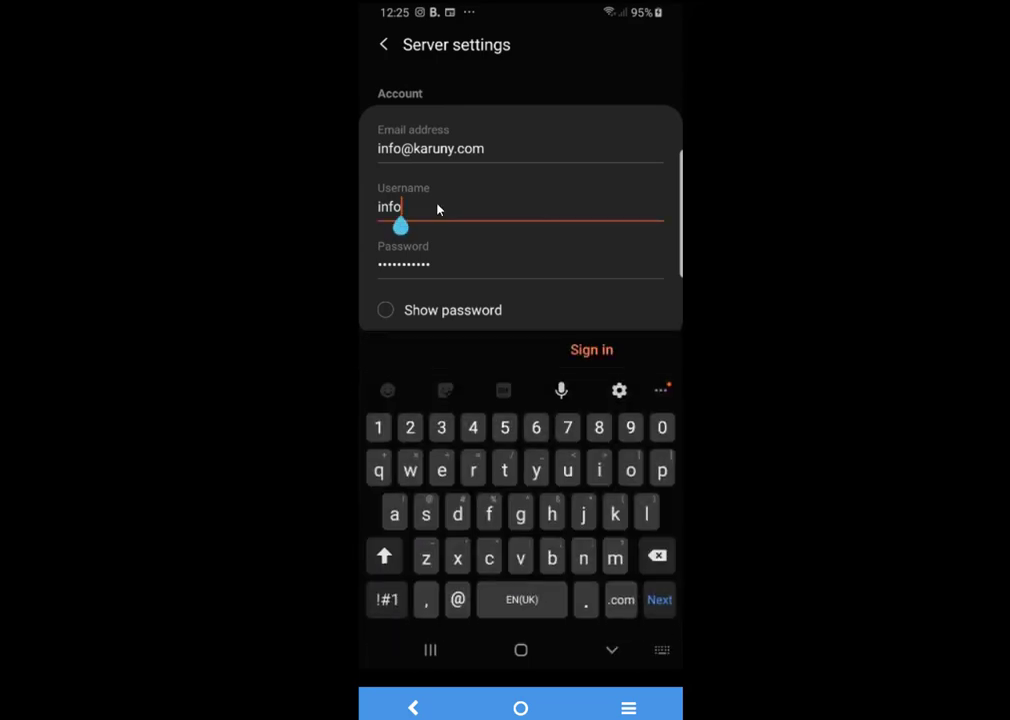
type("K")
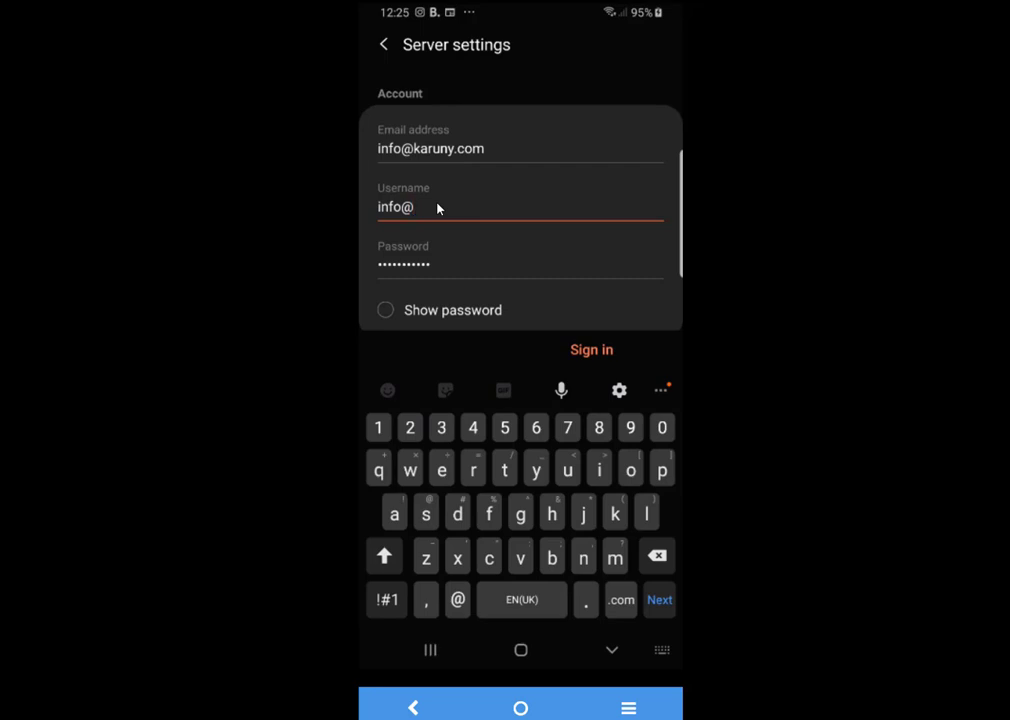
type("karuny.com")
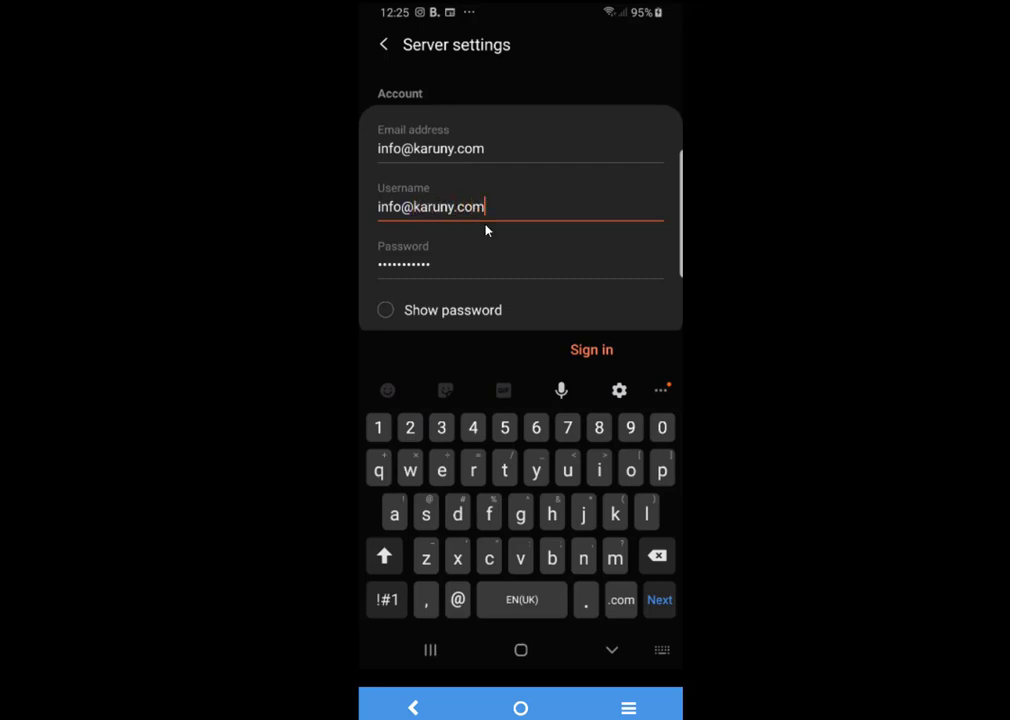
scroll("down", 3)
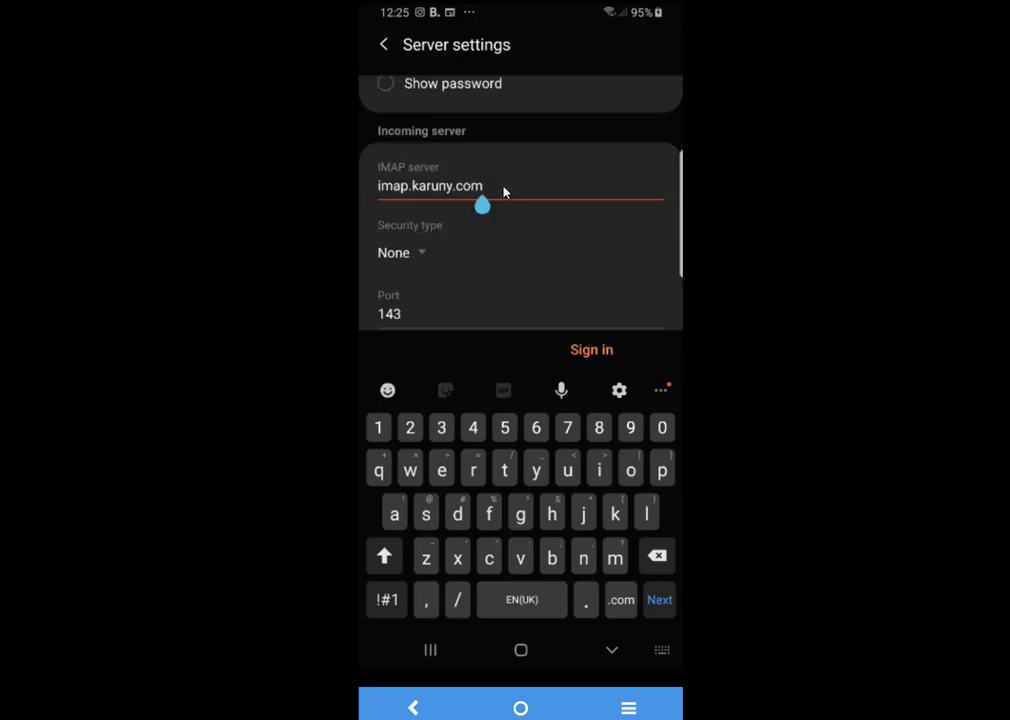
- Enter smtp.e-advice.dk as the IMAP server and switch its security to SSL on port 993
type("smtp")
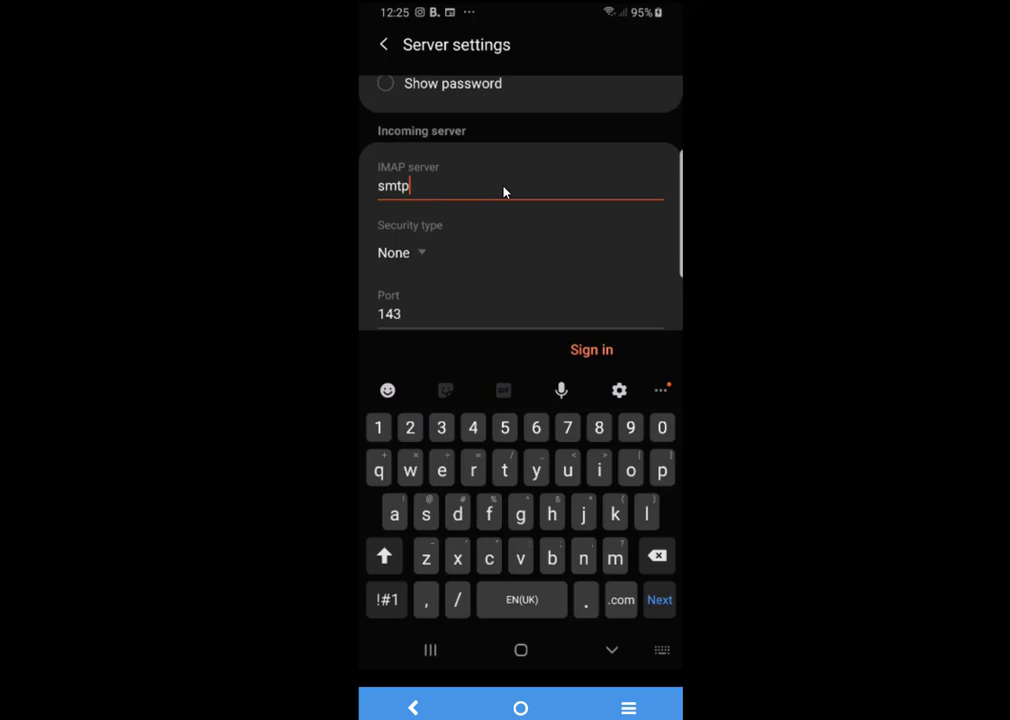
type(".e-advice")
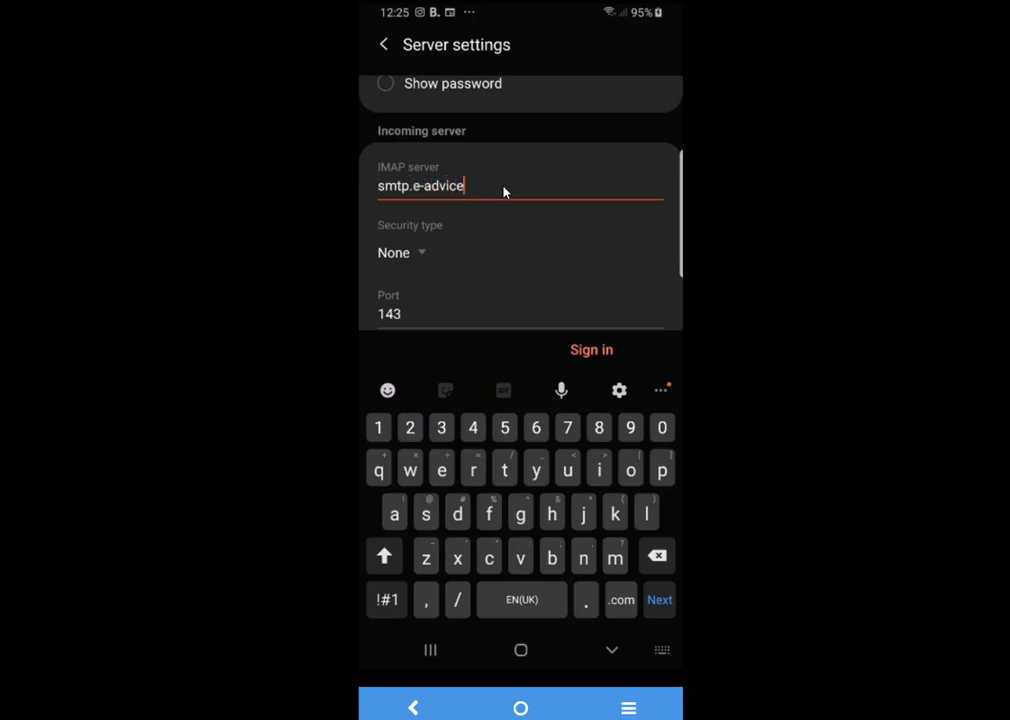
type(".dk")
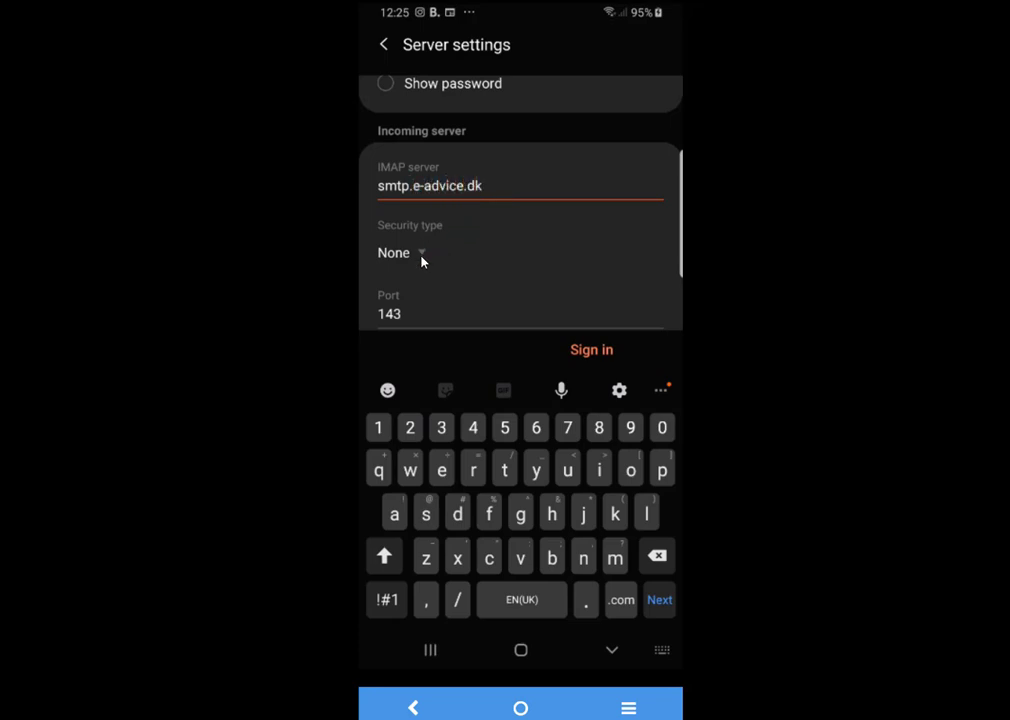
left_click(400, 252)
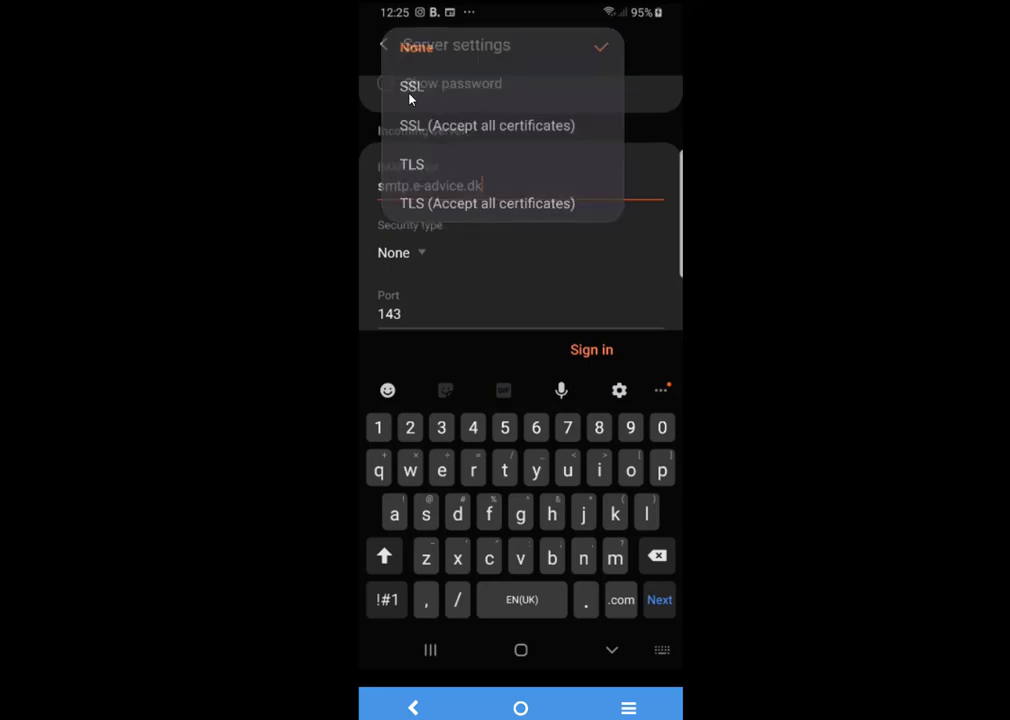
left_click(410, 85)
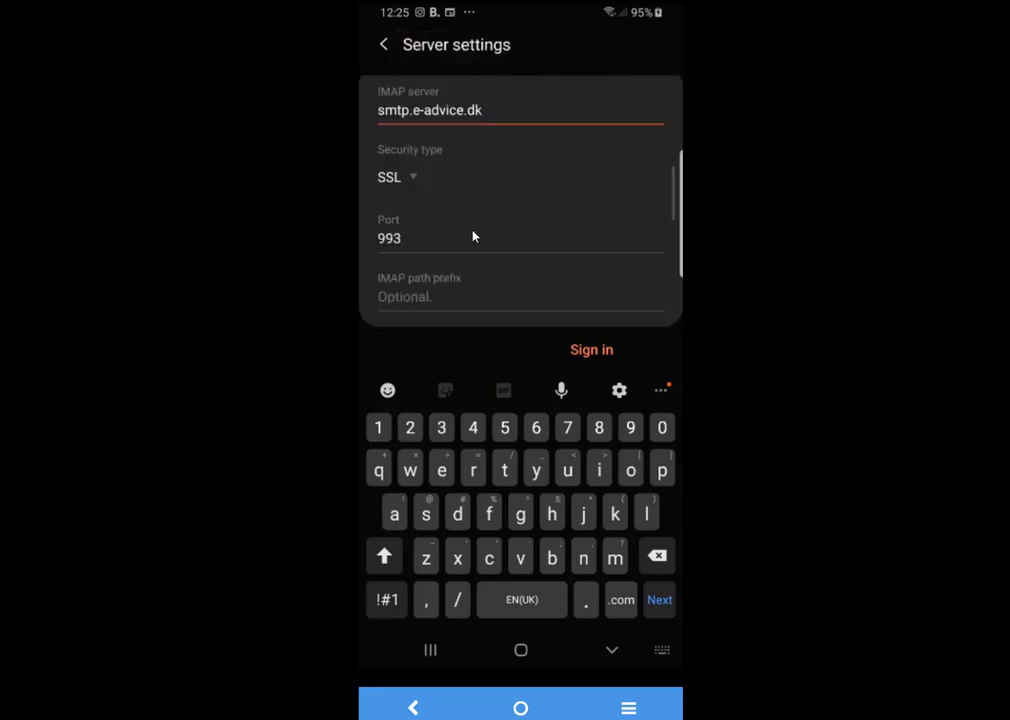
scroll("down", 3)
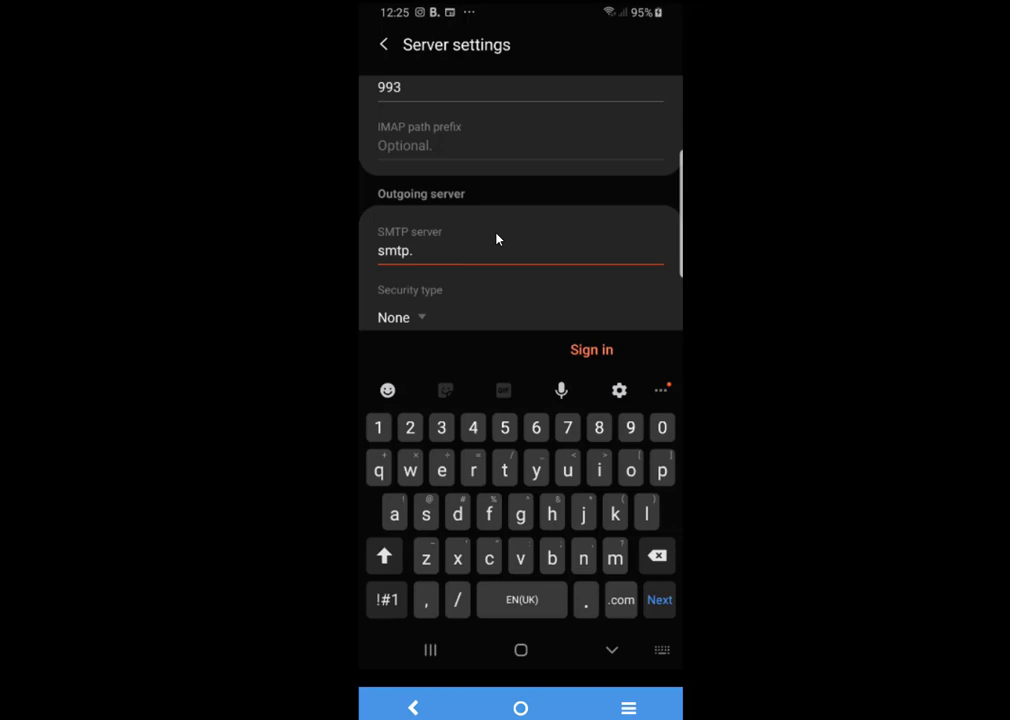
- Complete smtp.e-advice.dk as the SMTP server, set SSL on port 465, and use the full address as username
type("e-advice.dk")
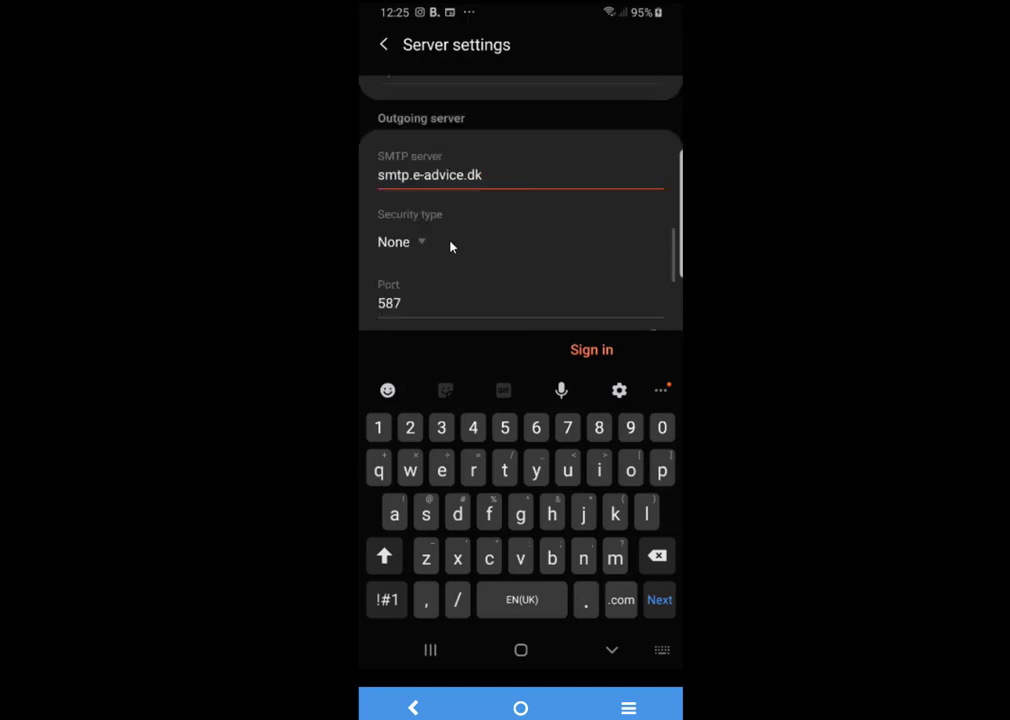
left_click(399, 242)
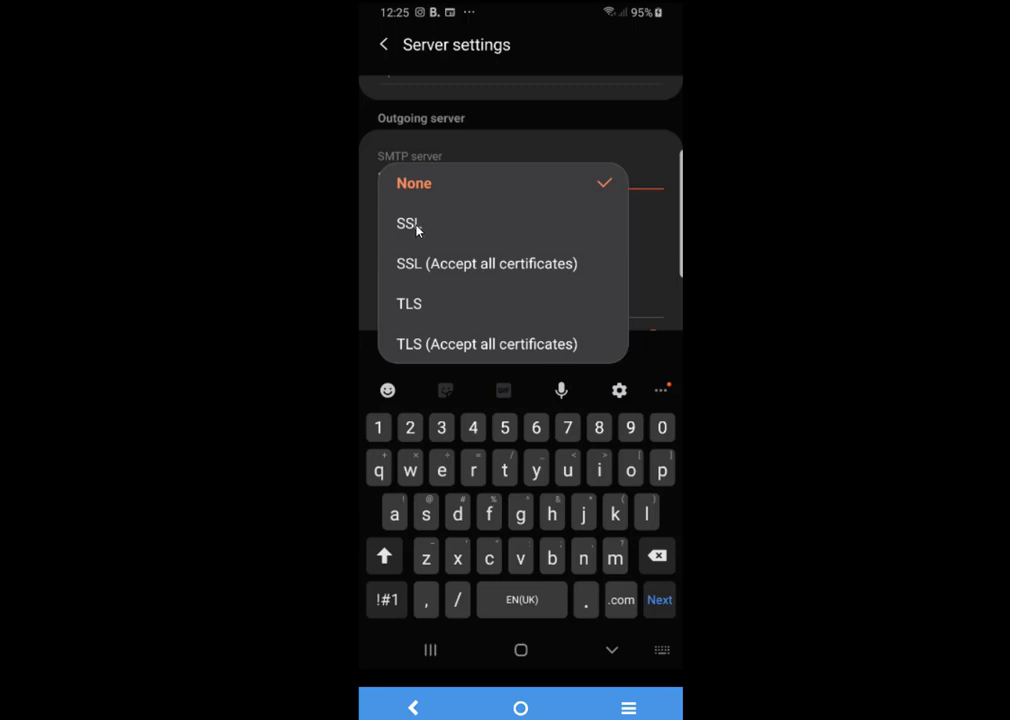
left_click(407, 223)
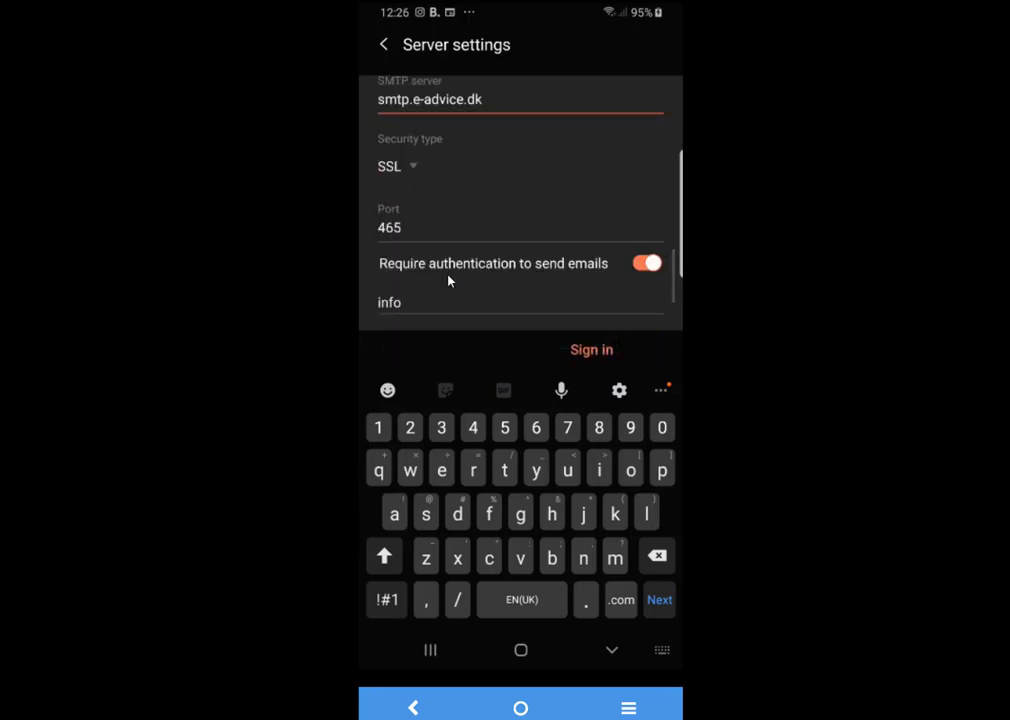
scroll("down", 3)
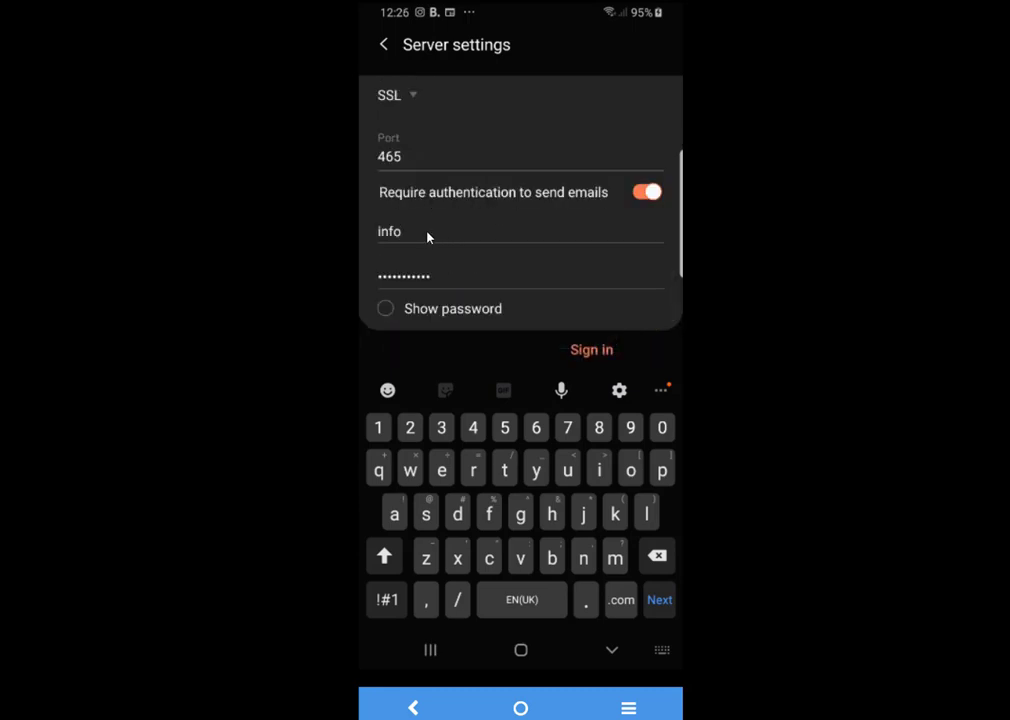
left_click(428, 231)
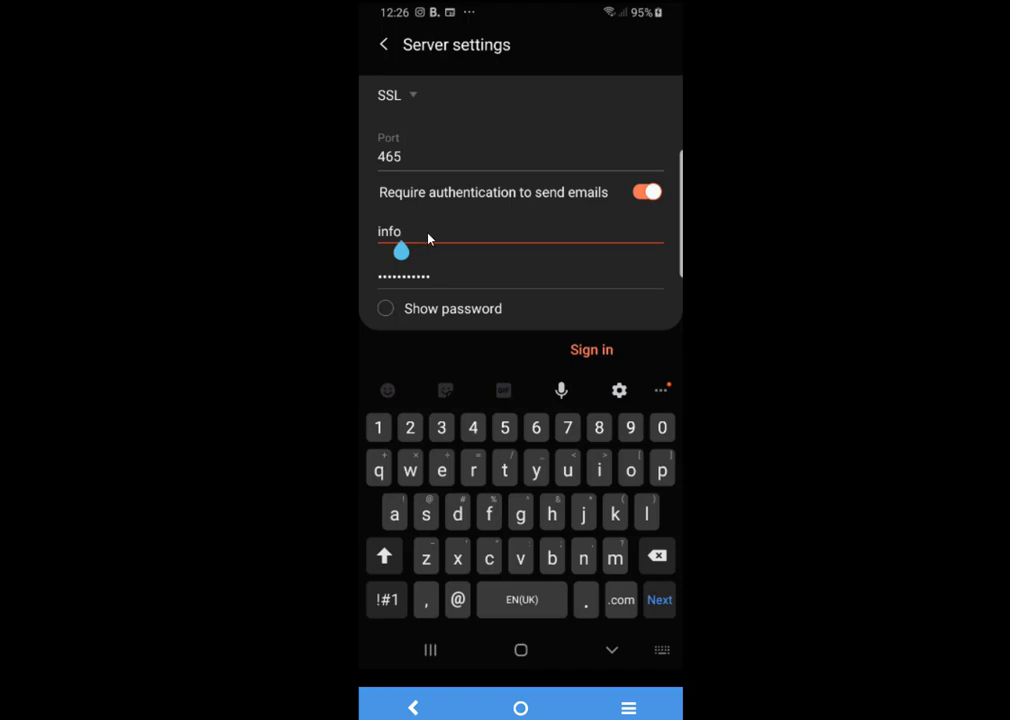
type("@karuny.com")
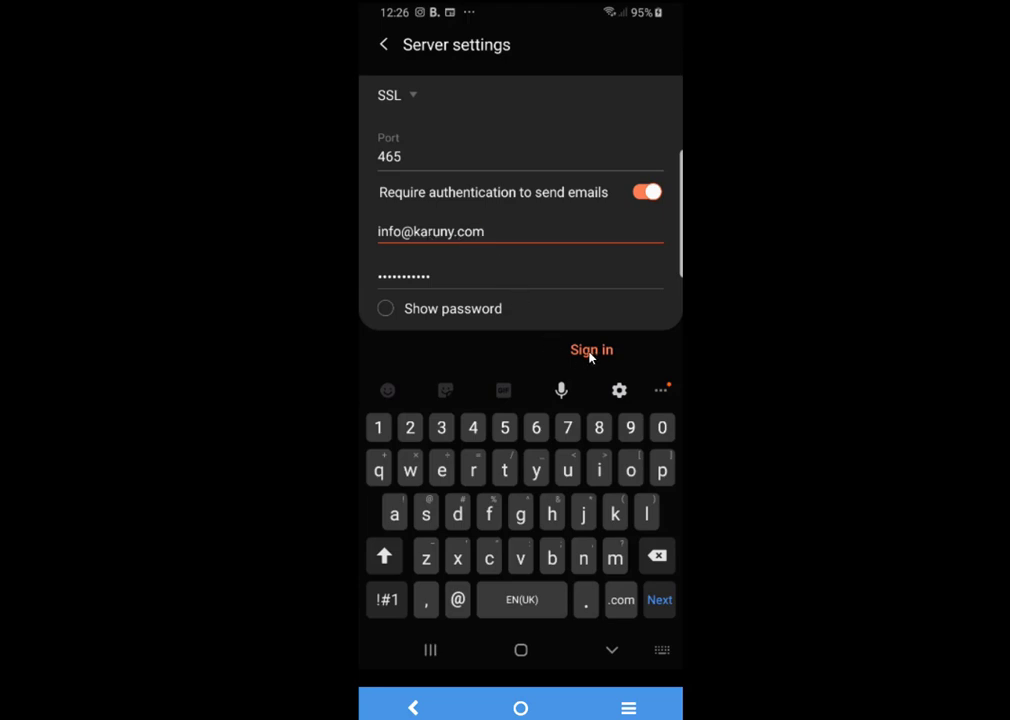
- Sign in with the entered IMAP and SMTP settings and let the inbox sync
left_click(591, 350)
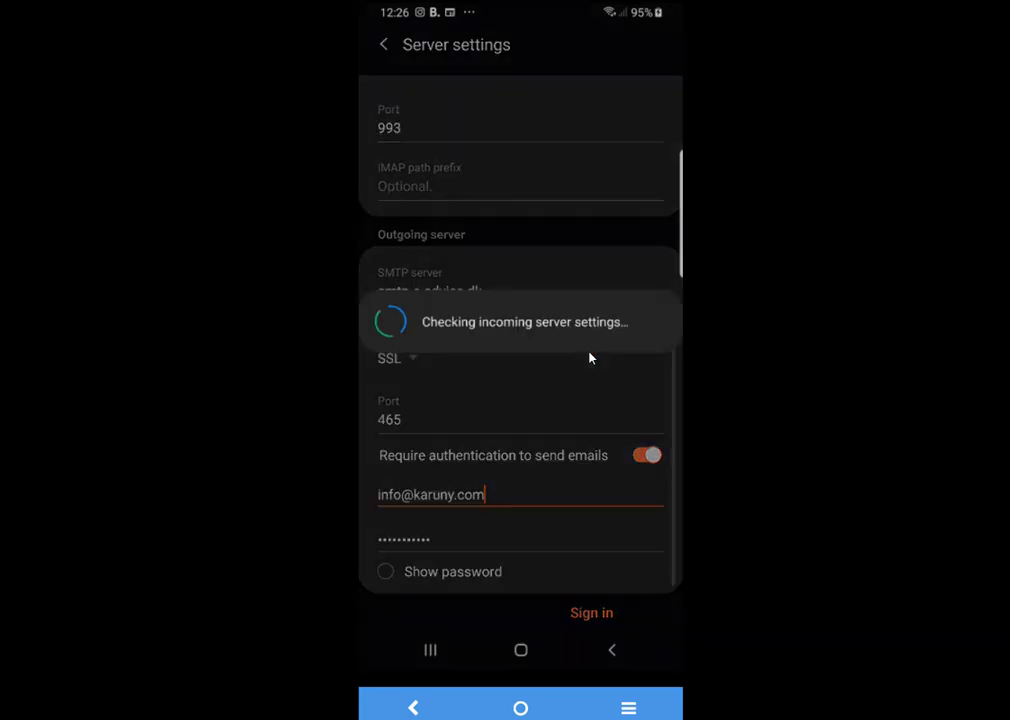
left_click(591, 613)
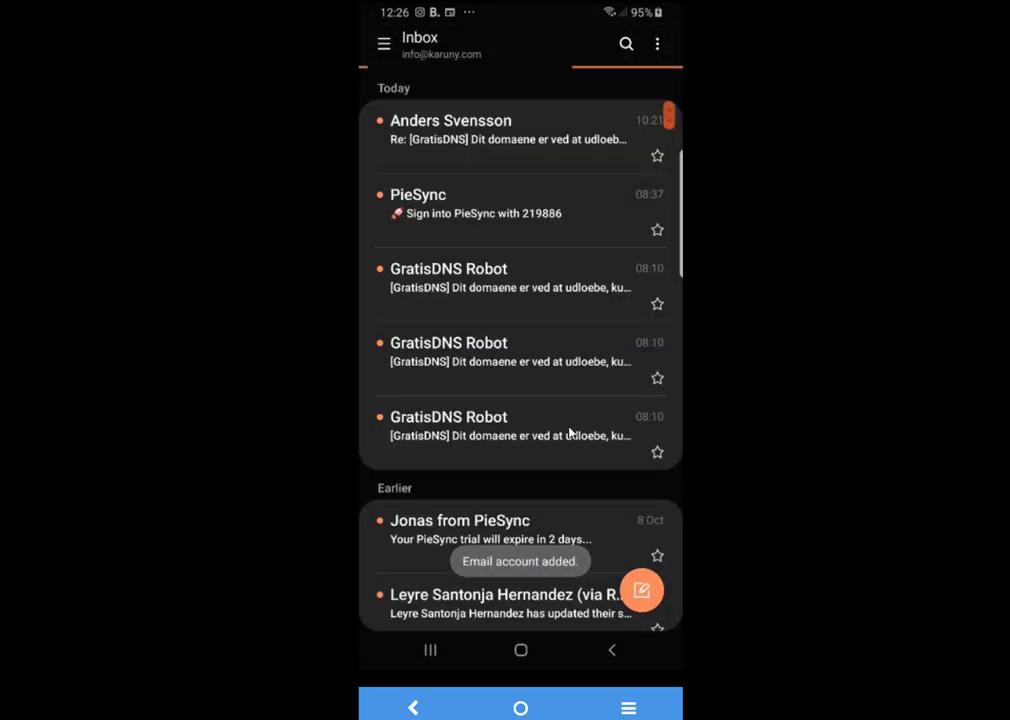
mouse_move(520, 707)
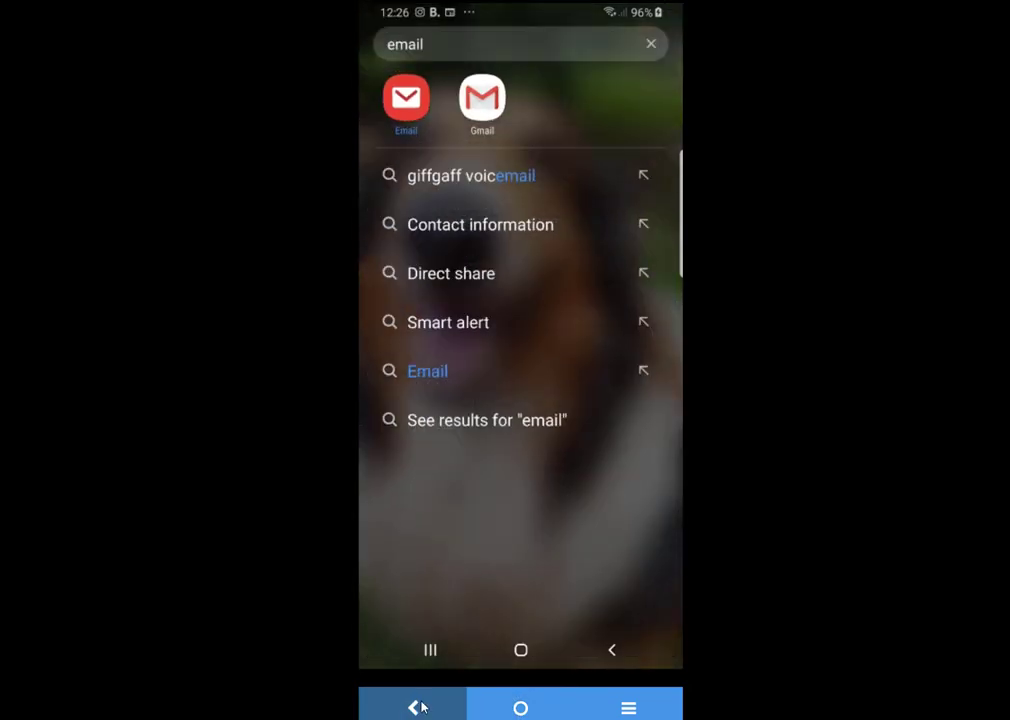
- Reopen Email from search, view the account's folder list twice, then exit to the app search
left_click(405, 98)
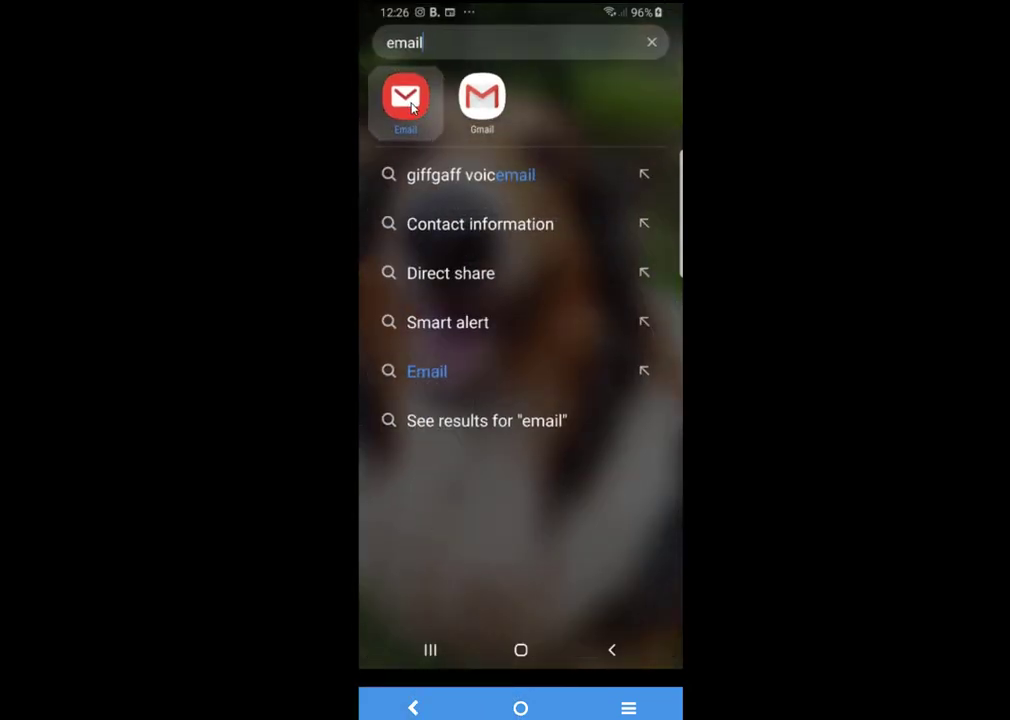
left_click(405, 100)
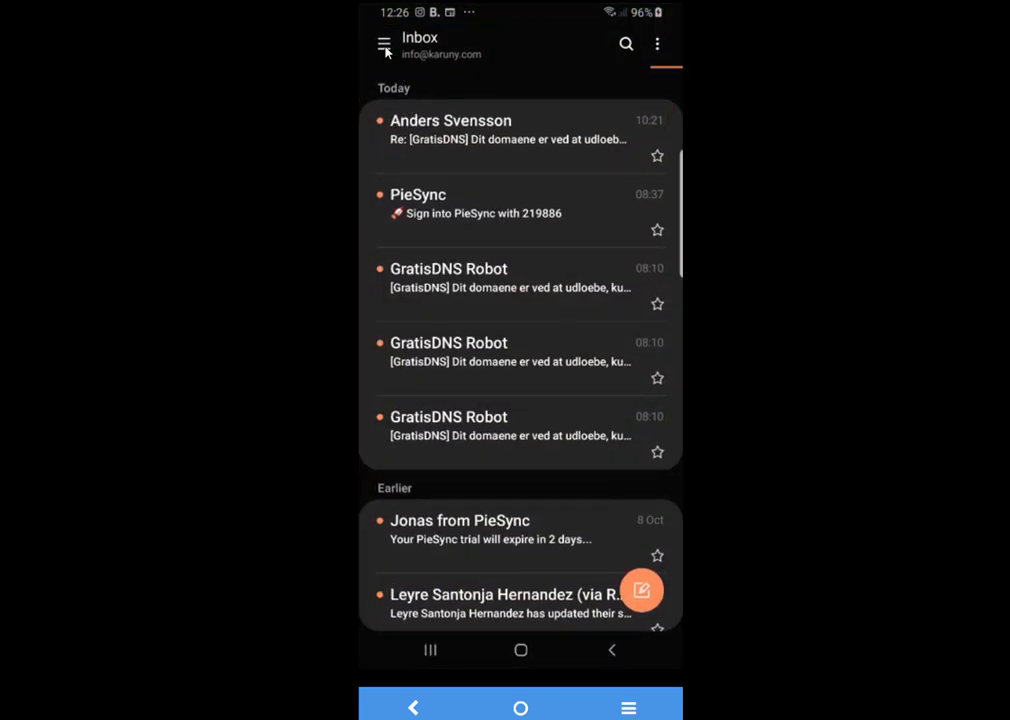
left_click(384, 44)
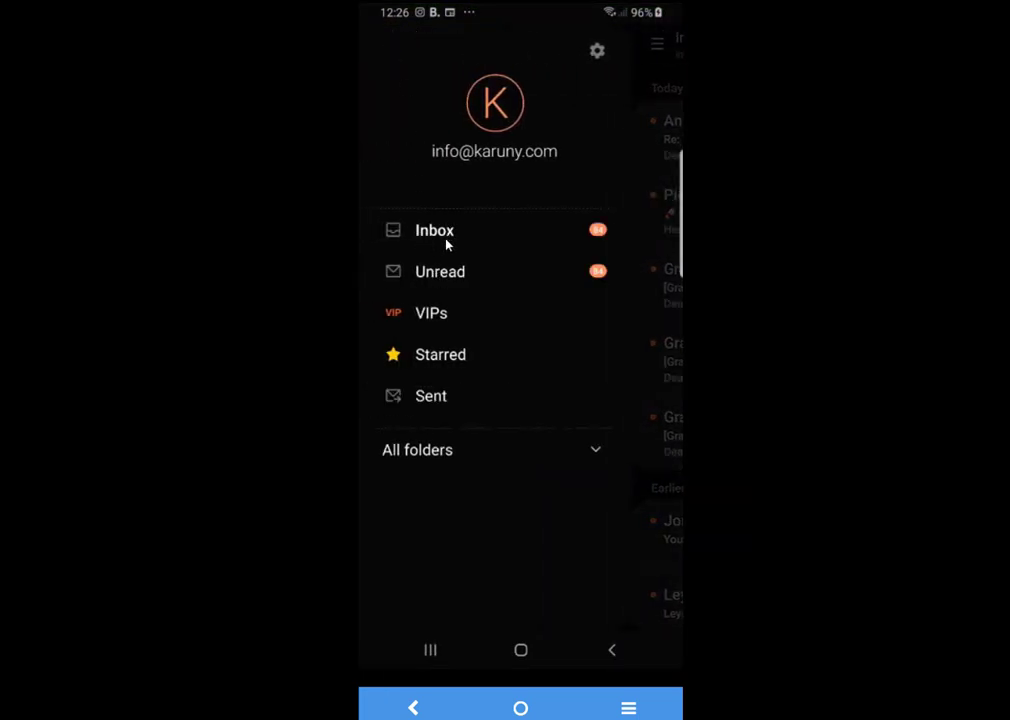
mouse_move(477, 591)
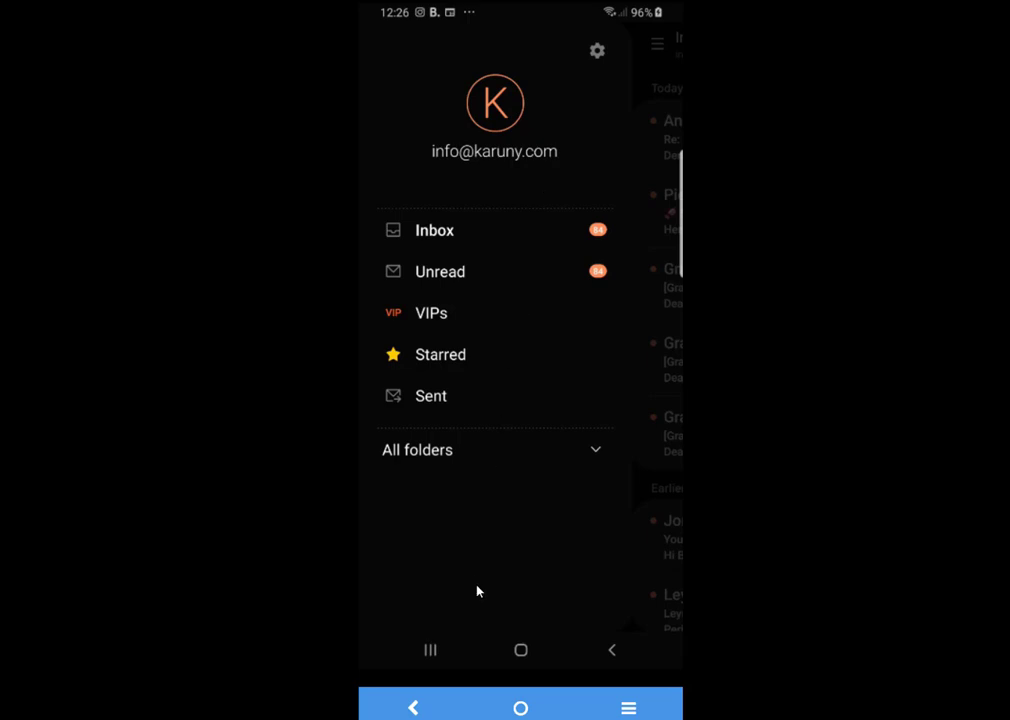
left_click(611, 650)
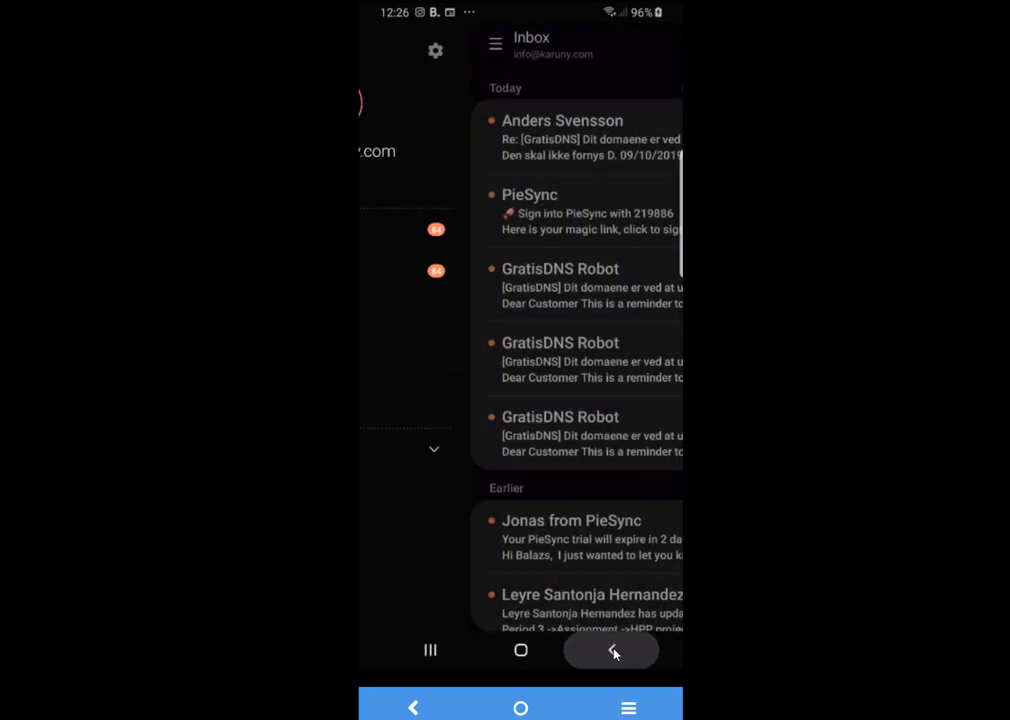
left_click(612, 651)
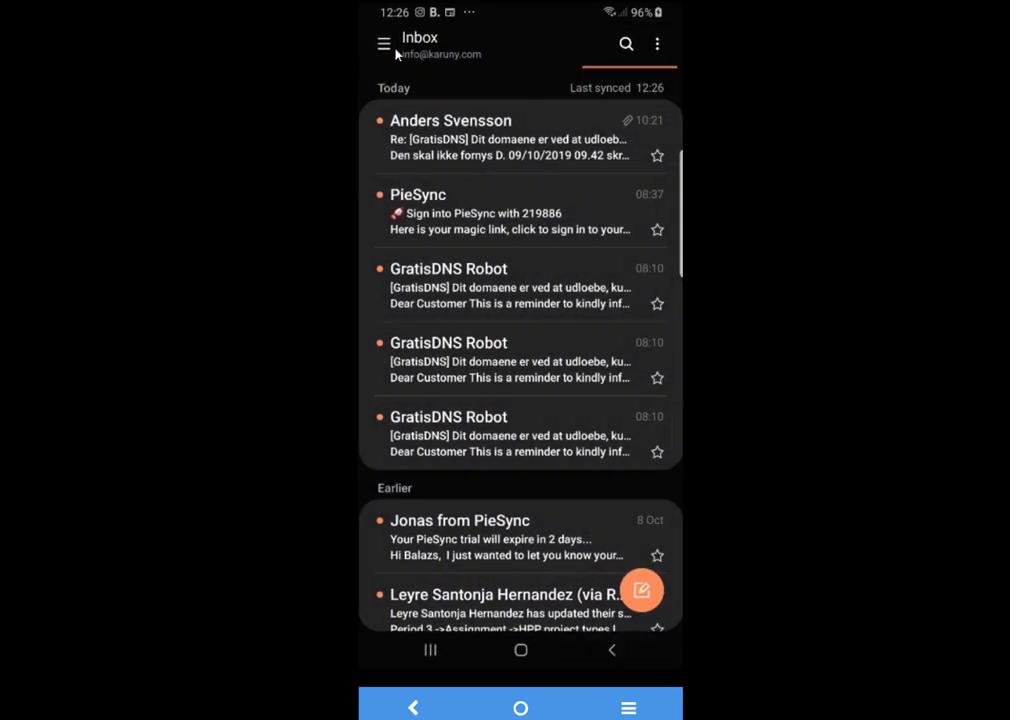
left_click(383, 44)
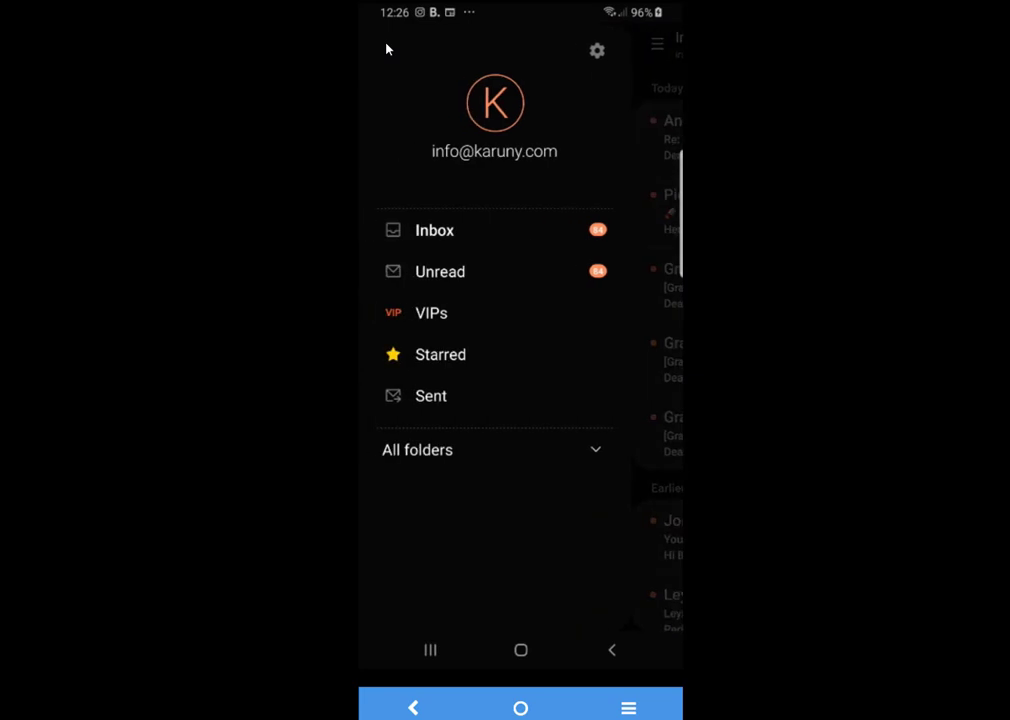
mouse_move(470, 92)
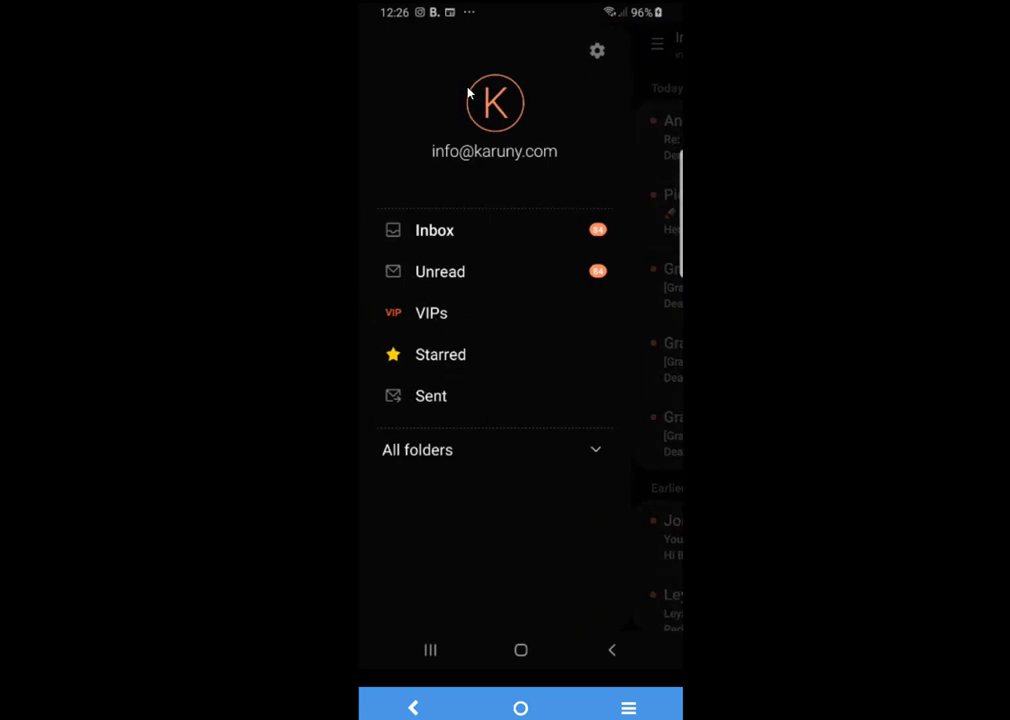
mouse_move(547, 237)
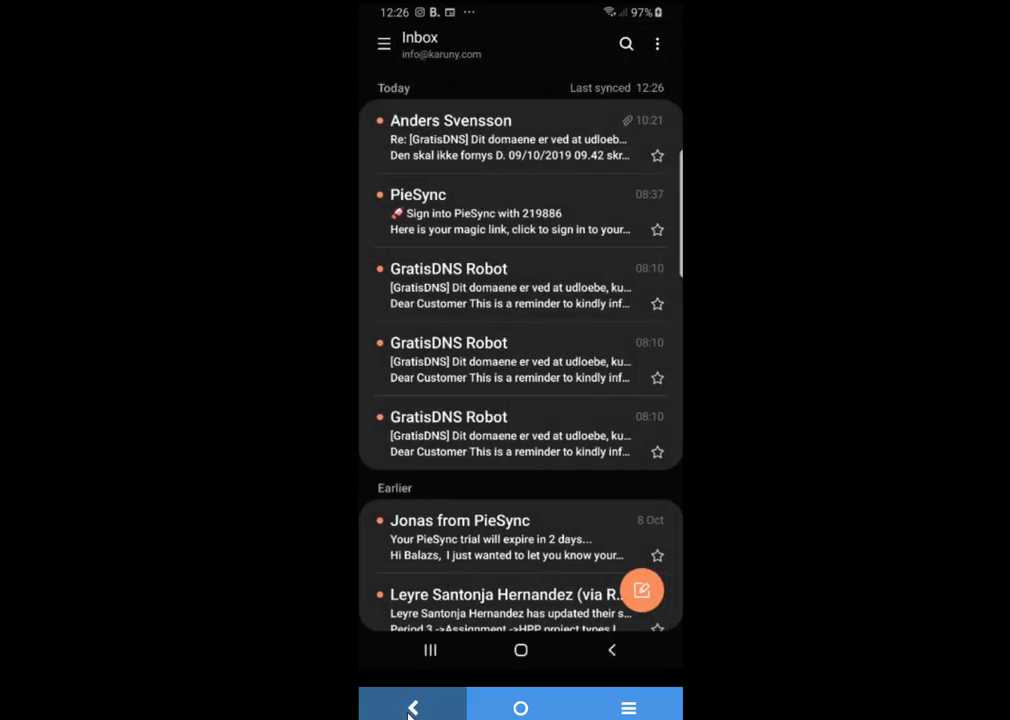
left_click(412, 707)
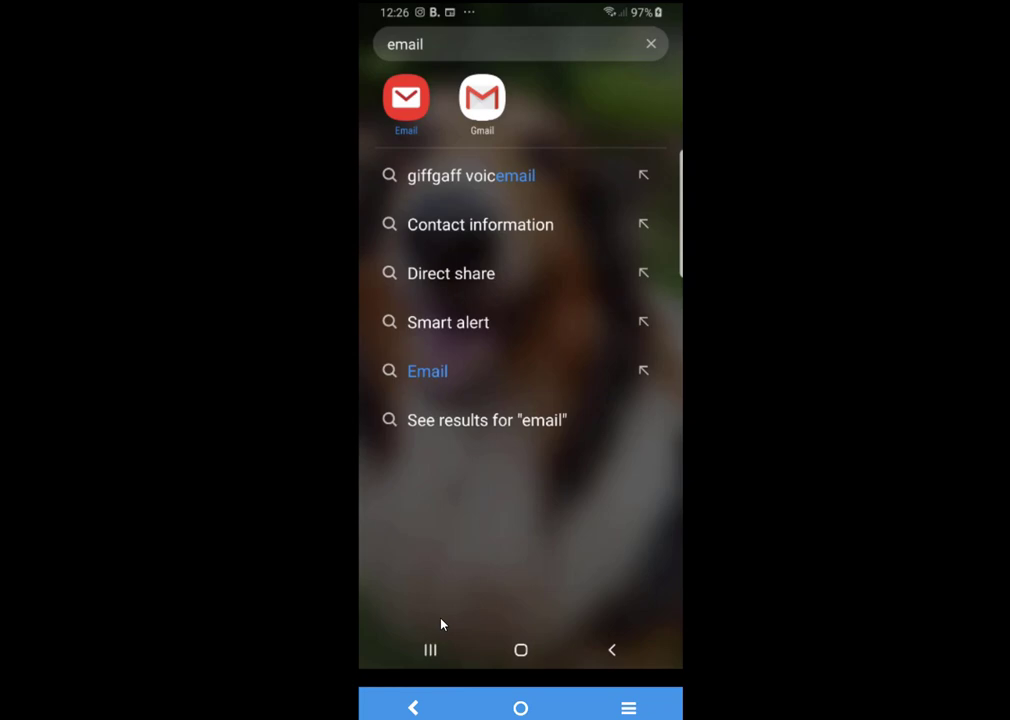